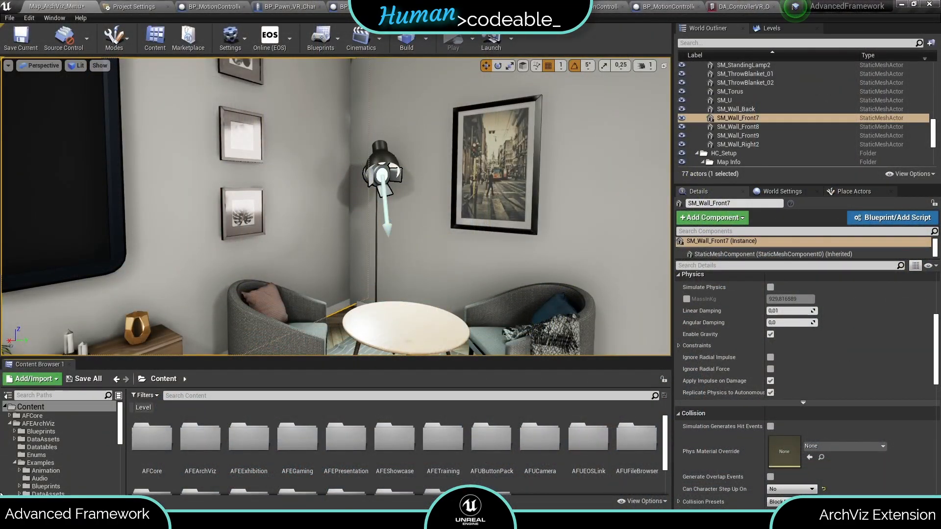
{"action": "mouse_move", "coordinate": [177, 444]}
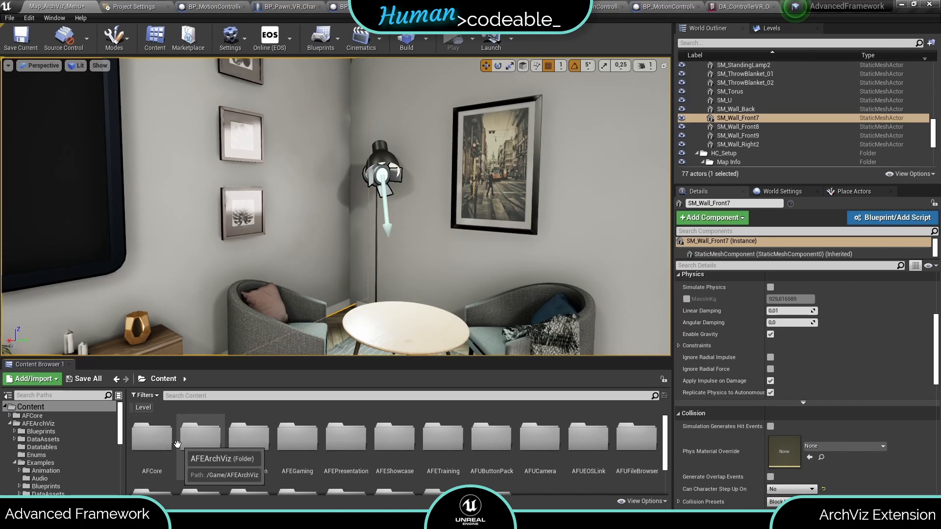
{"action": "mouse_move", "coordinate": [206, 441]}
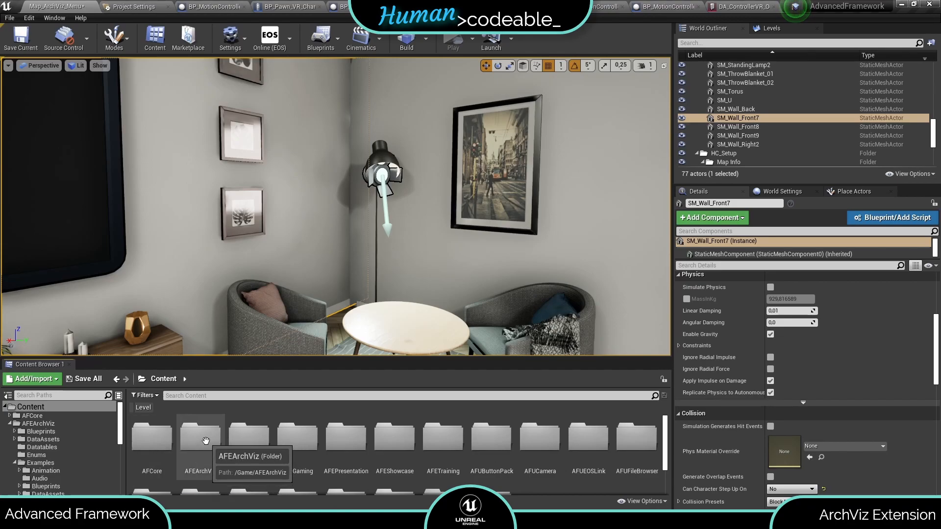
Step: Open the AFEArchViz folder to reveal Blueprints, Materials and other subfolders
{"action": "double_click", "coordinate": [200, 437]}
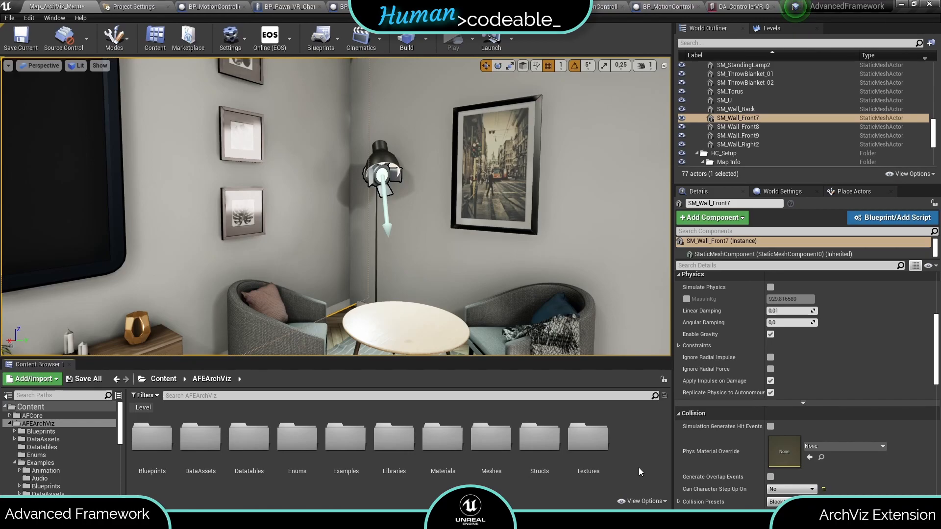
{"action": "mouse_move", "coordinate": [245, 422]}
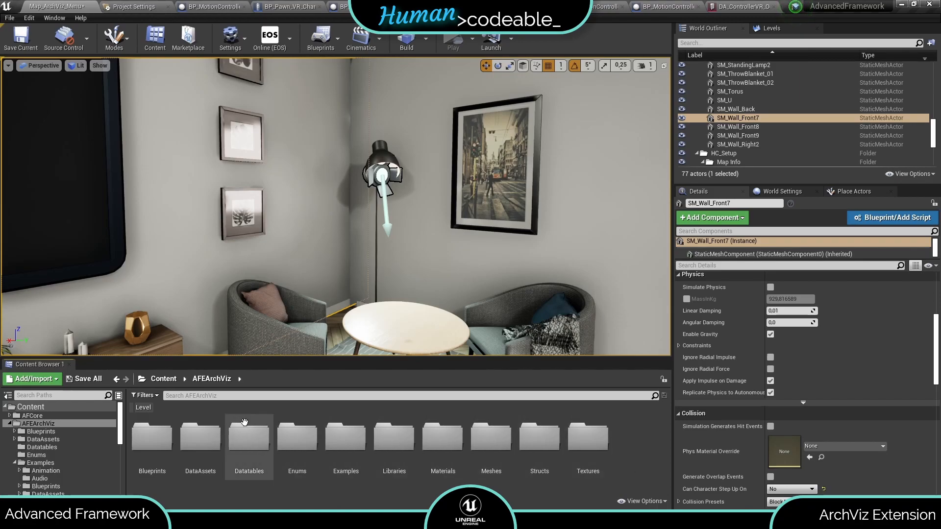
Step: Browse the Blueprints folder, then return to AFEArchViz and open DataAssets
{"action": "double_click", "coordinate": [152, 437]}
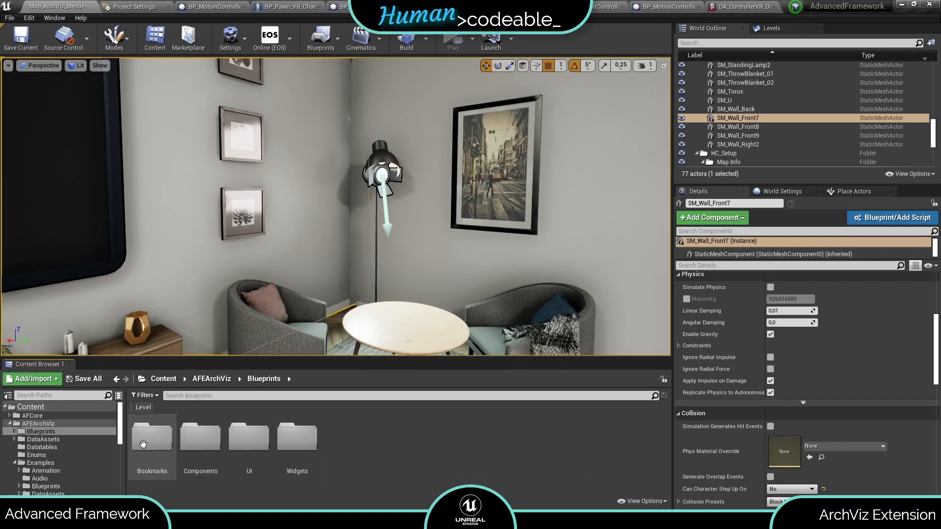
{"action": "mouse_move", "coordinate": [286, 447]}
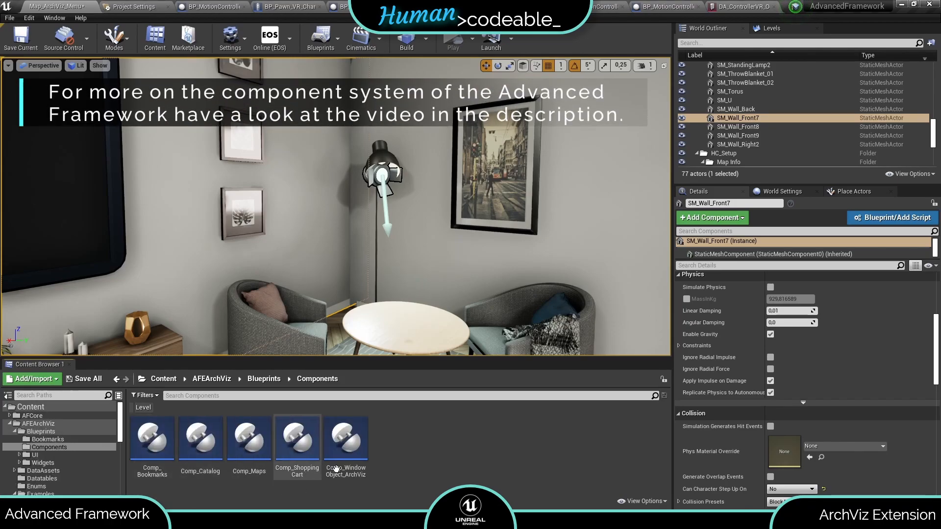
{"action": "left_click", "coordinate": [212, 378]}
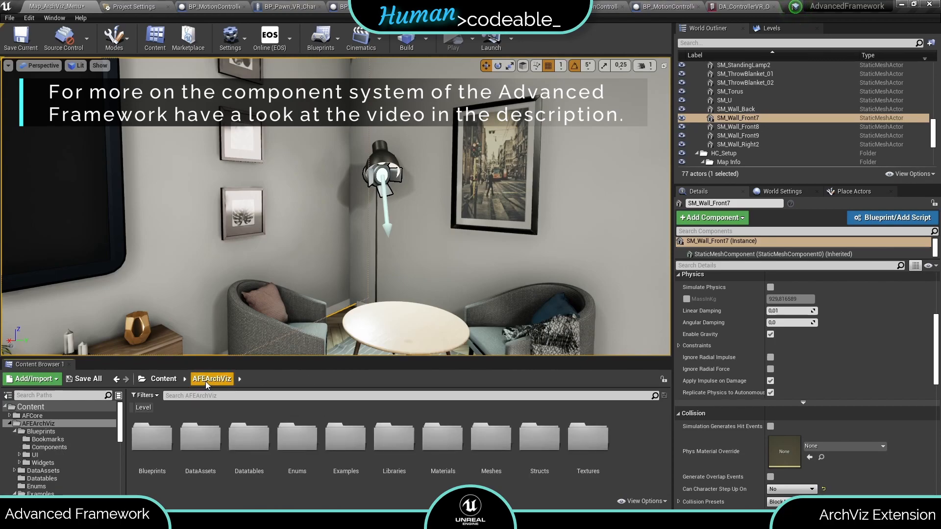
{"action": "double_click", "coordinate": [200, 437]}
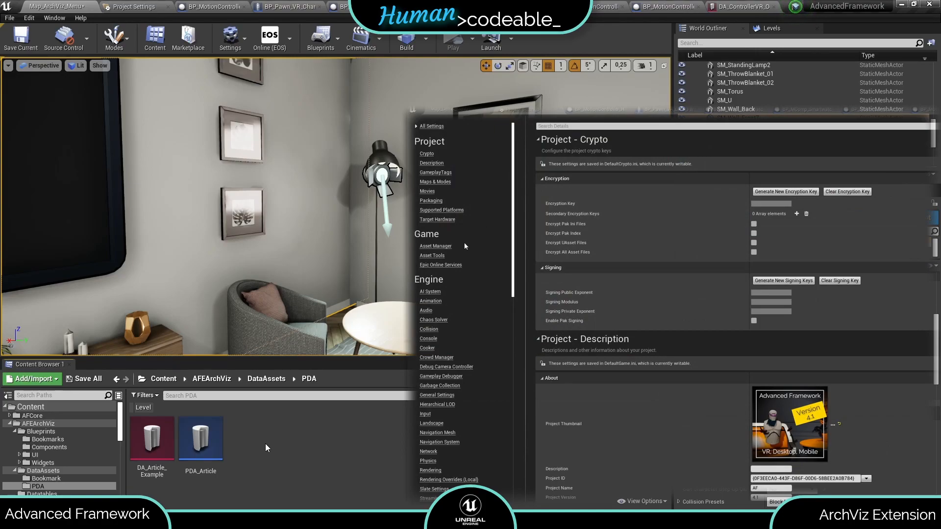
Step: Add a new Primary Asset Types to Scan entry set to PDA_Article in Asset Manager
{"action": "left_click", "coordinate": [435, 247]}
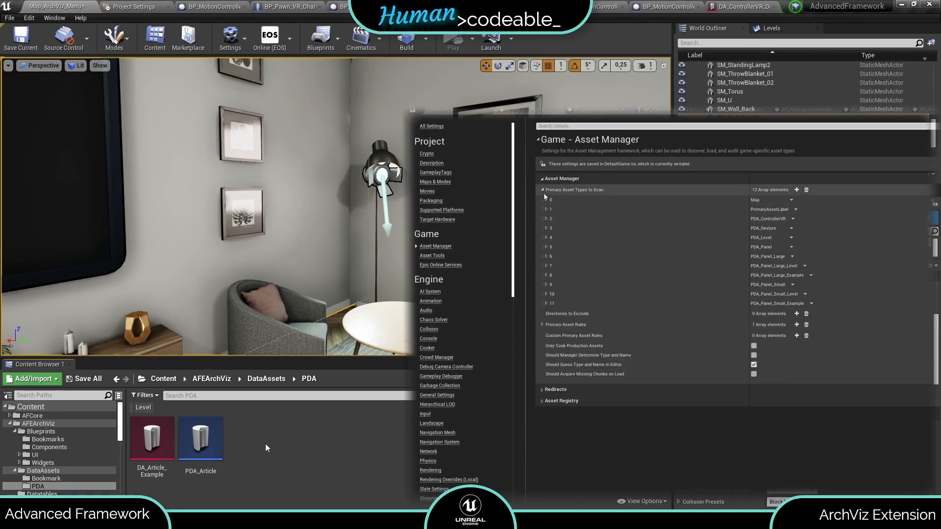
{"action": "mouse_move", "coordinate": [596, 190]}
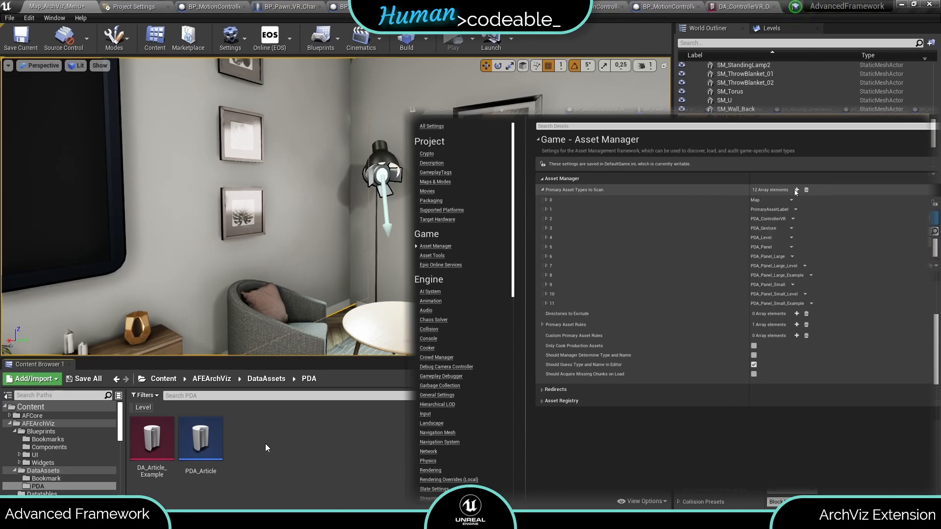
{"action": "left_click", "coordinate": [796, 190]}
{"action": "type", "text": "PDA_Article"}
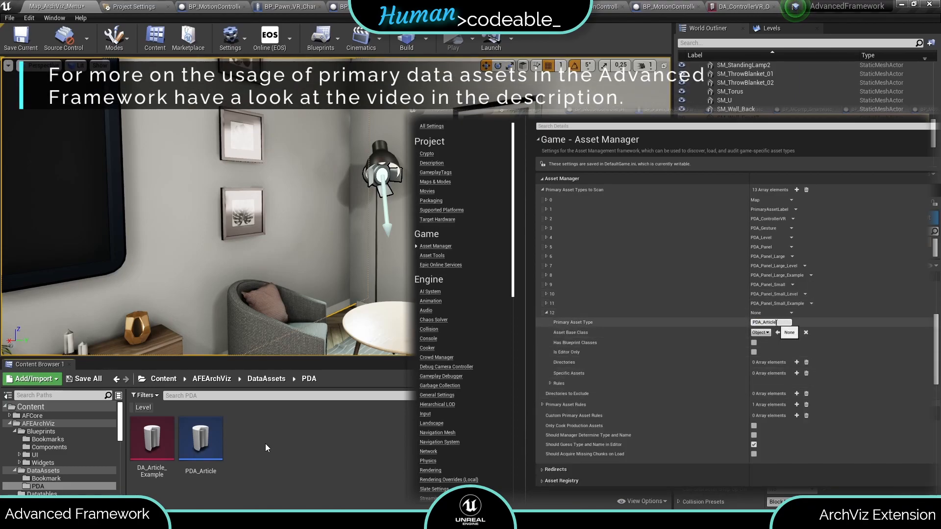
{"action": "left_click", "coordinate": [770, 322]}
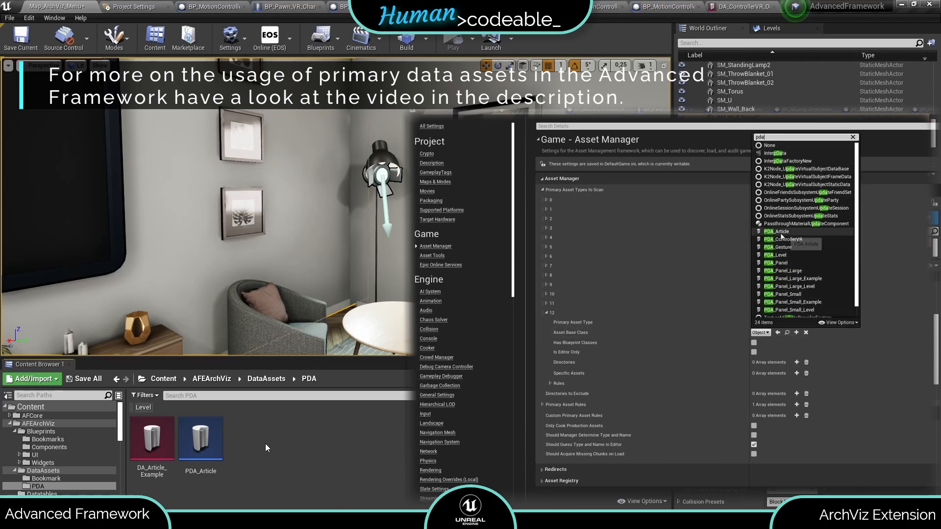
{"action": "left_click", "coordinate": [776, 231]}
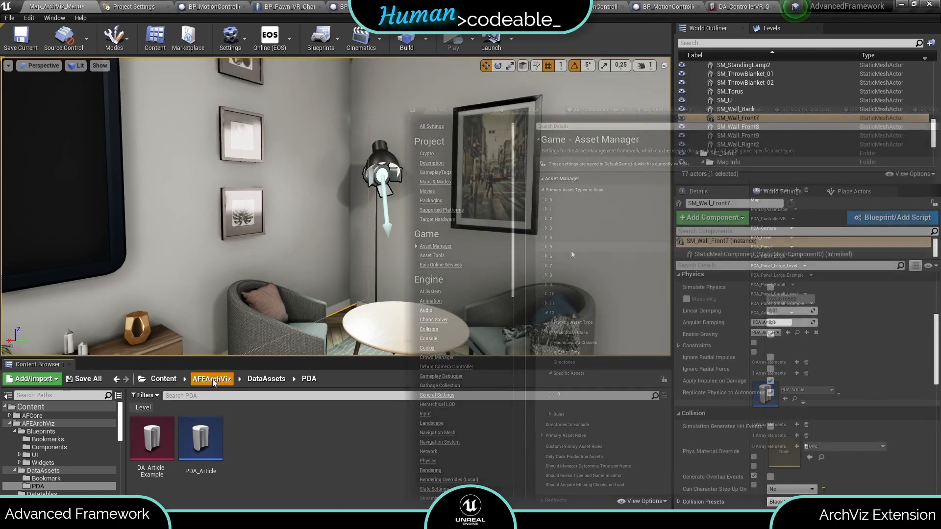
Step: Return to AFEArchViz and open Materials, then the RadialMenu subfolder
{"action": "left_click", "coordinate": [211, 378]}
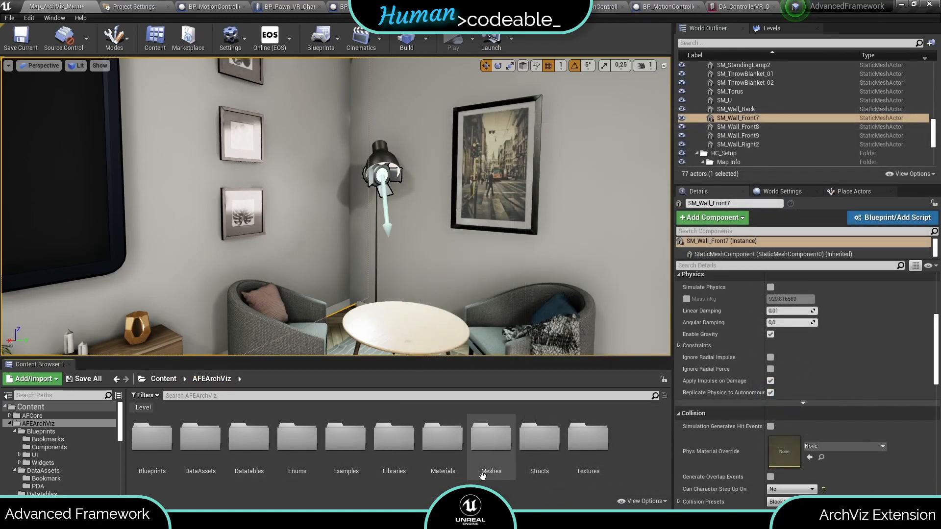
{"action": "mouse_move", "coordinate": [494, 450]}
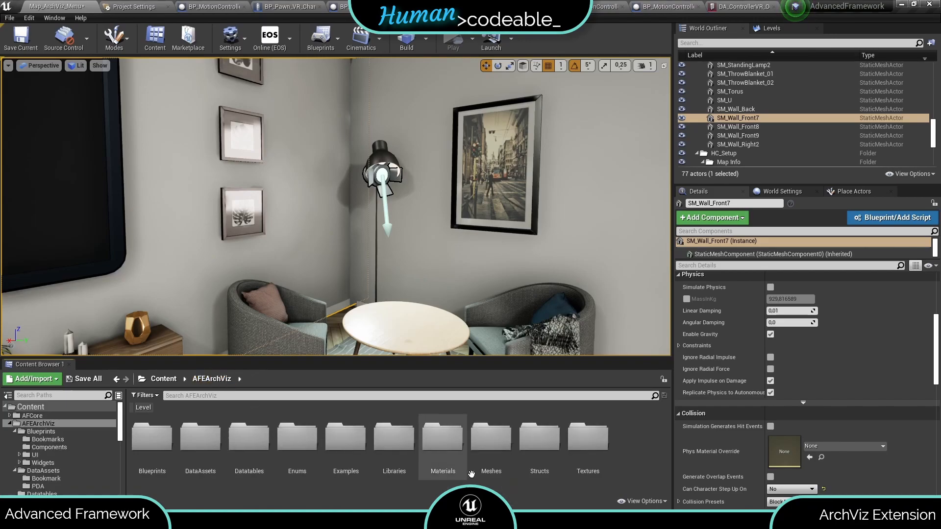
{"action": "double_click", "coordinate": [443, 437]}
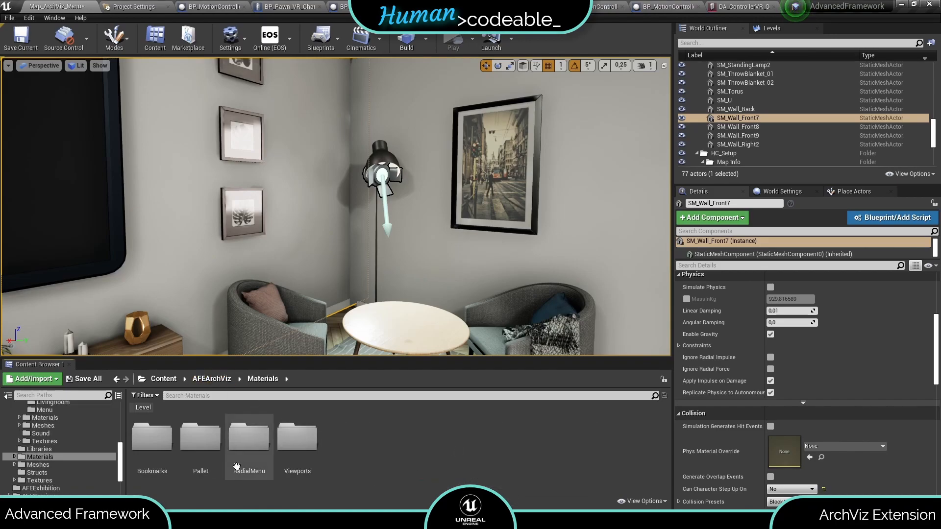
{"action": "double_click", "coordinate": [249, 437]}
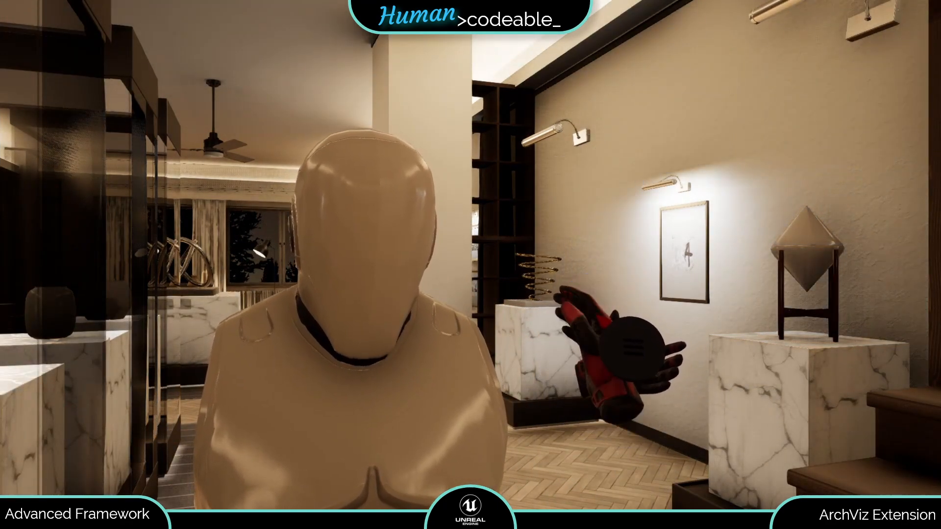
Step: Look around the VR gallery hall with marble pedestals and the distant mannequin bust
{"action": "scroll", "scroll_direction": "down", "scroll_amount": 3}
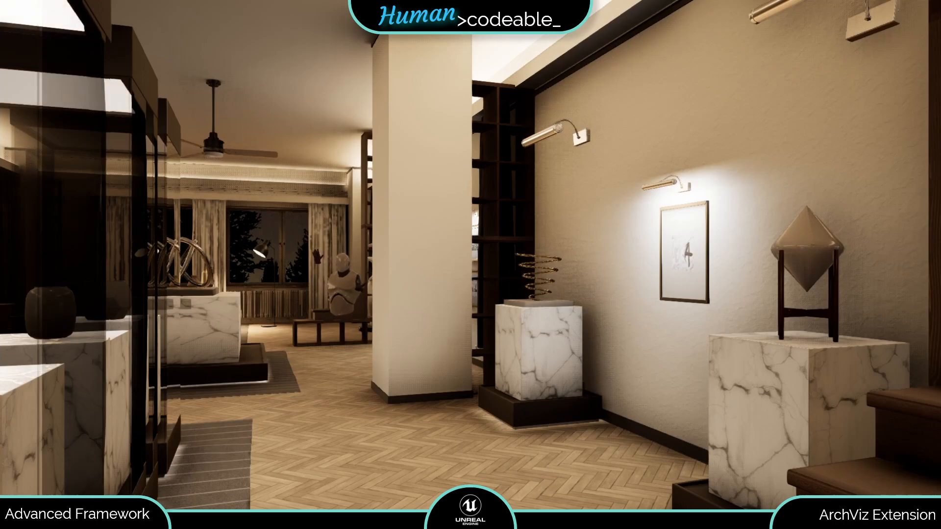